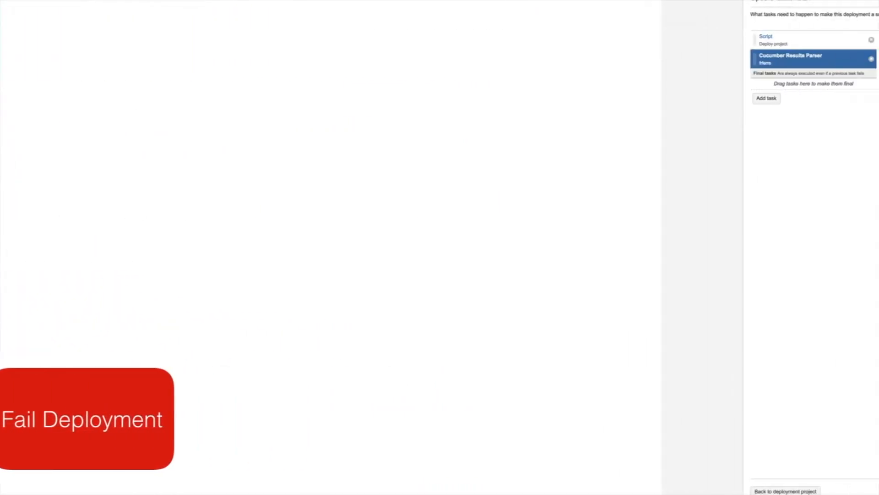
# - Review the deployment's Script and Cucumber Results Parser tasks and note the Fail Deployment callout
pyautogui.click(813, 58)
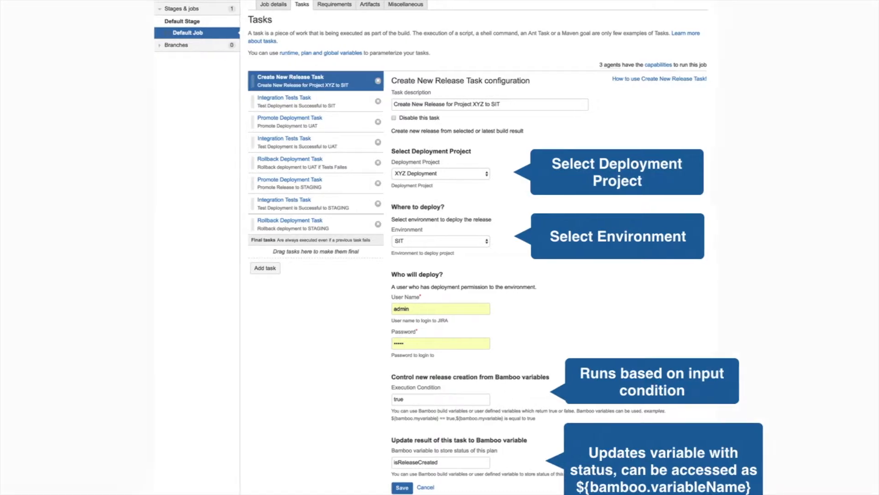
# - Configure Create New Release Task for XYZ Deployment in SIT, condition true, variable isReleaseCreated
pyautogui.click(290, 118)
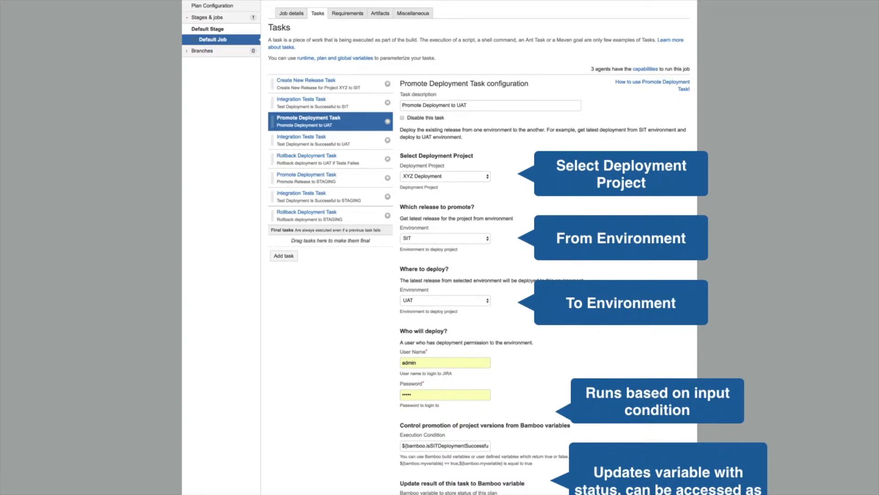
# - Configure Promote Deployment Task to move XYZ Deployment's release from SIT to UAT
pyautogui.click(305, 159)
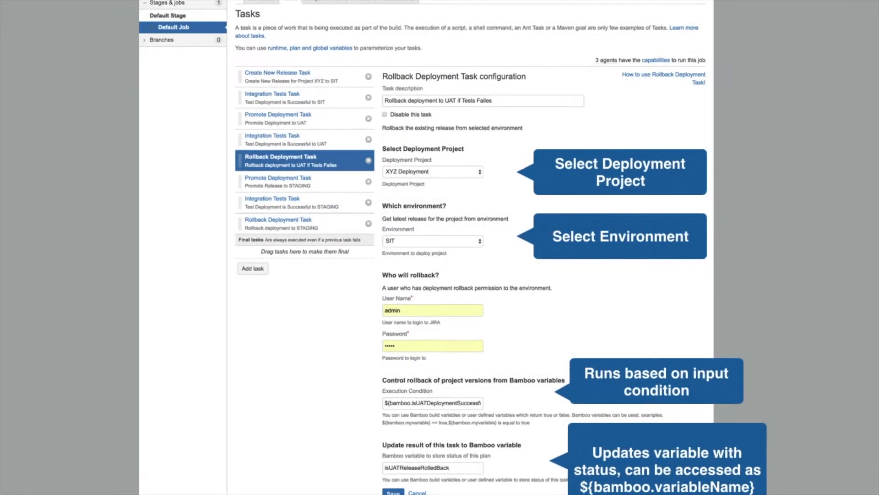